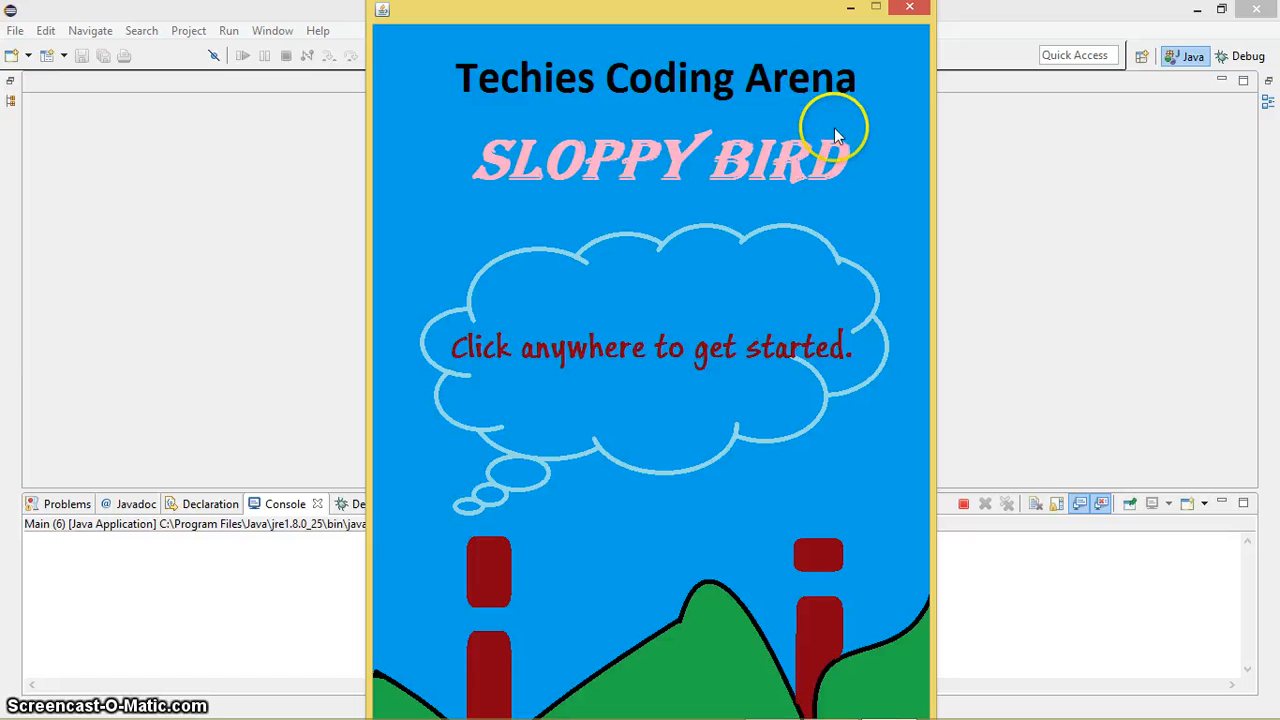
mouse_move(530, 210)
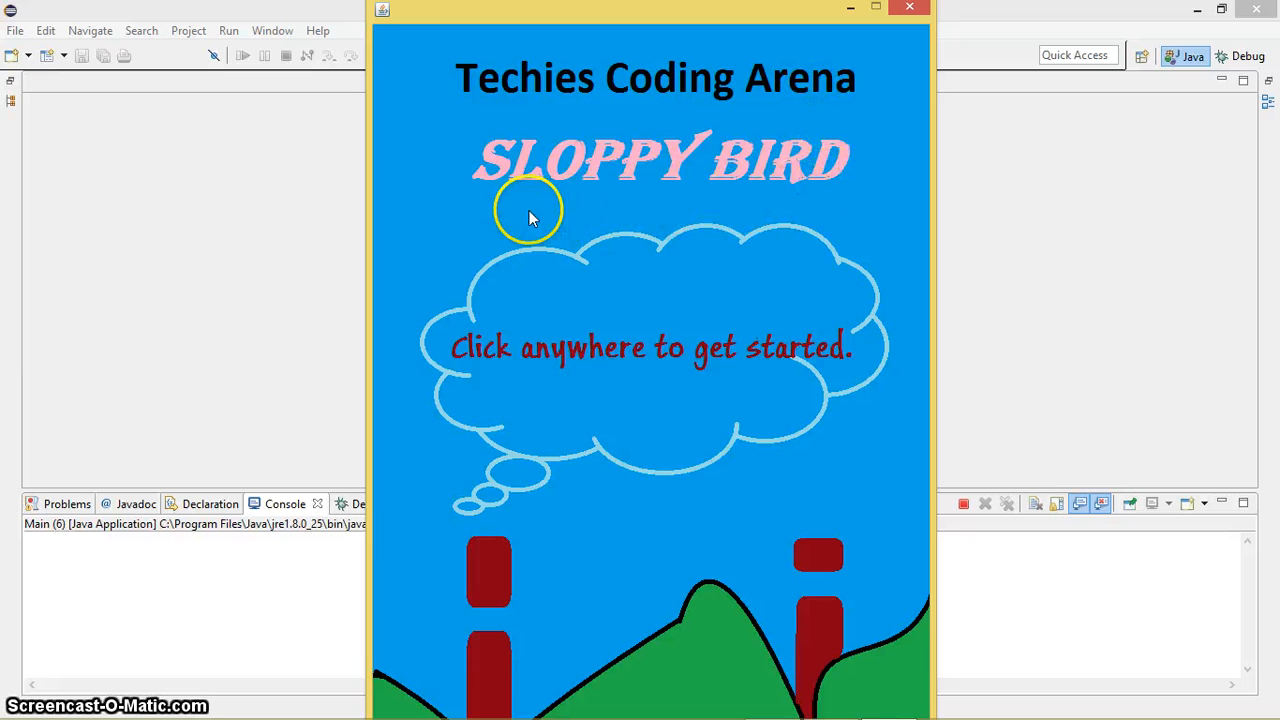
mouse_move(790, 205)
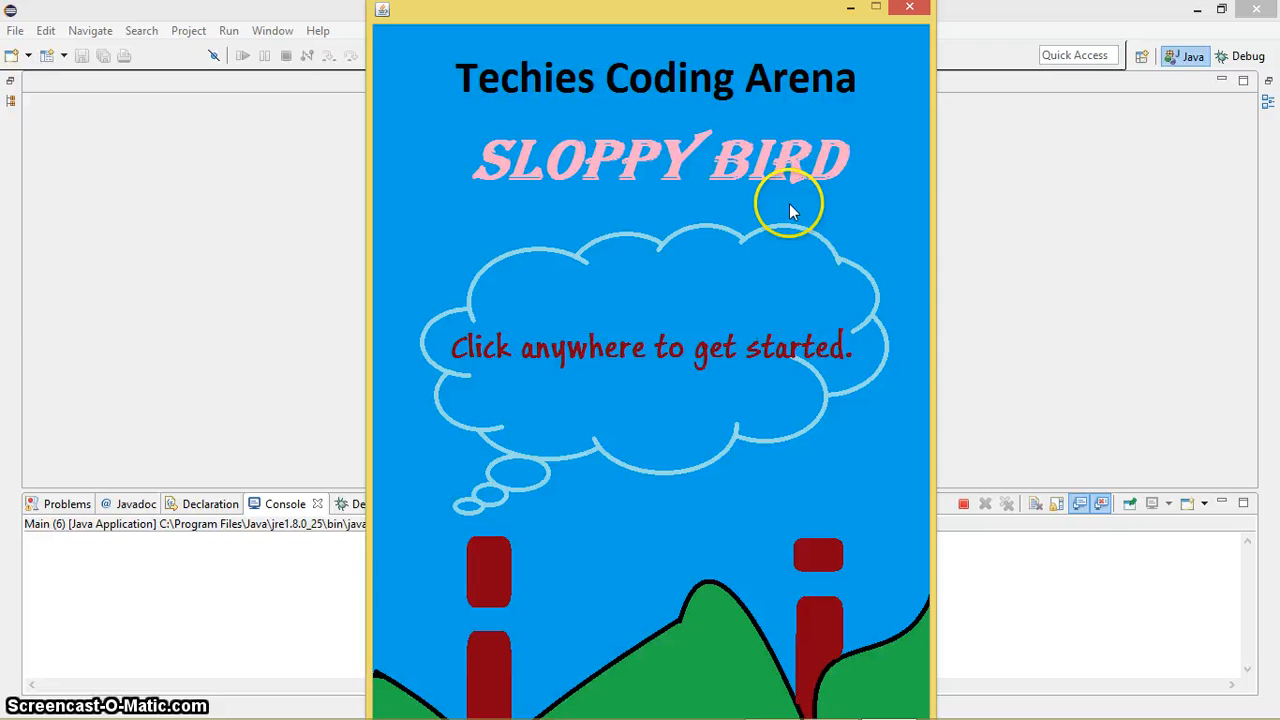
mouse_move(583, 472)
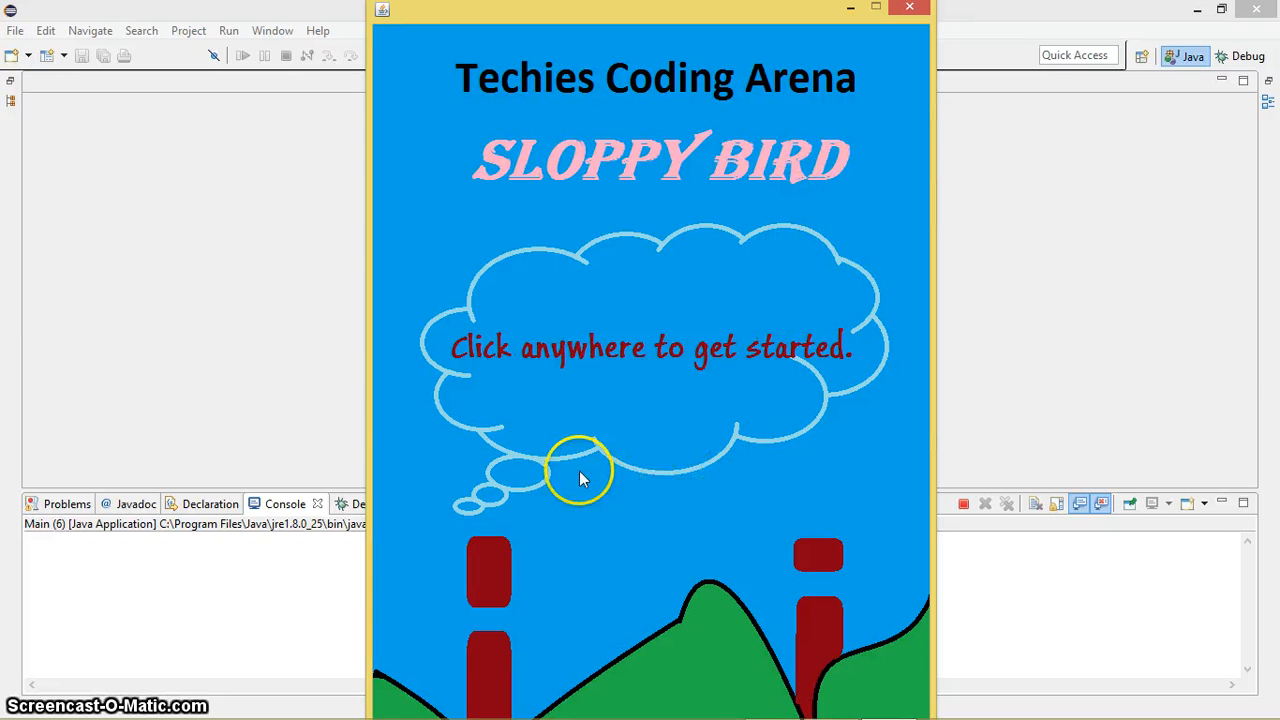
mouse_move(588, 412)
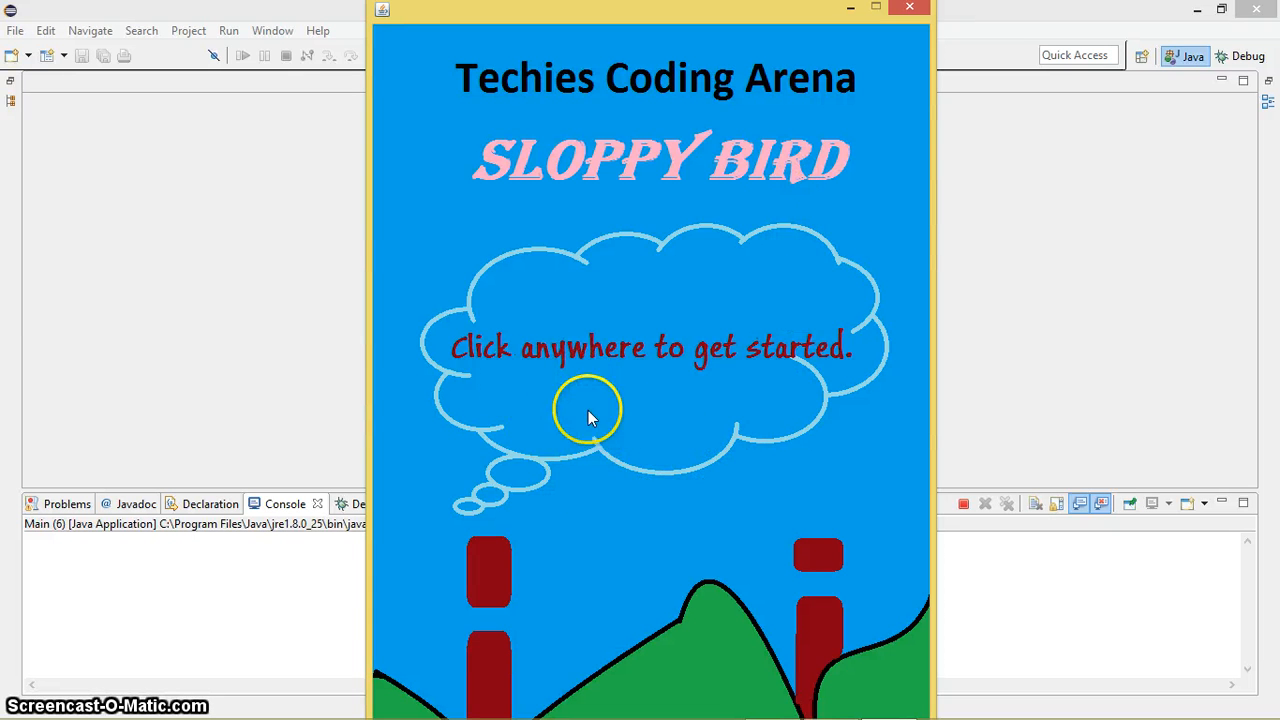
mouse_move(630, 383)
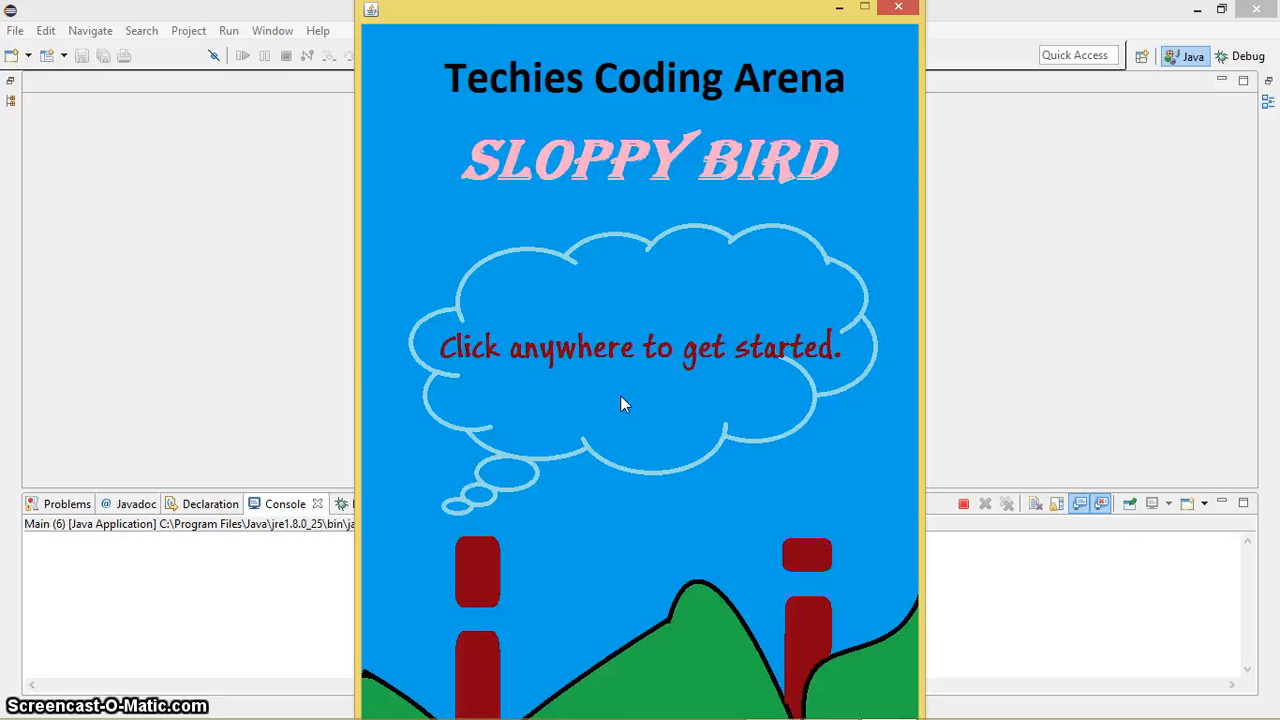
Restart Sloppy Bird, play a round to a score of 8, then decline another restart to exit
left_click(640, 400)
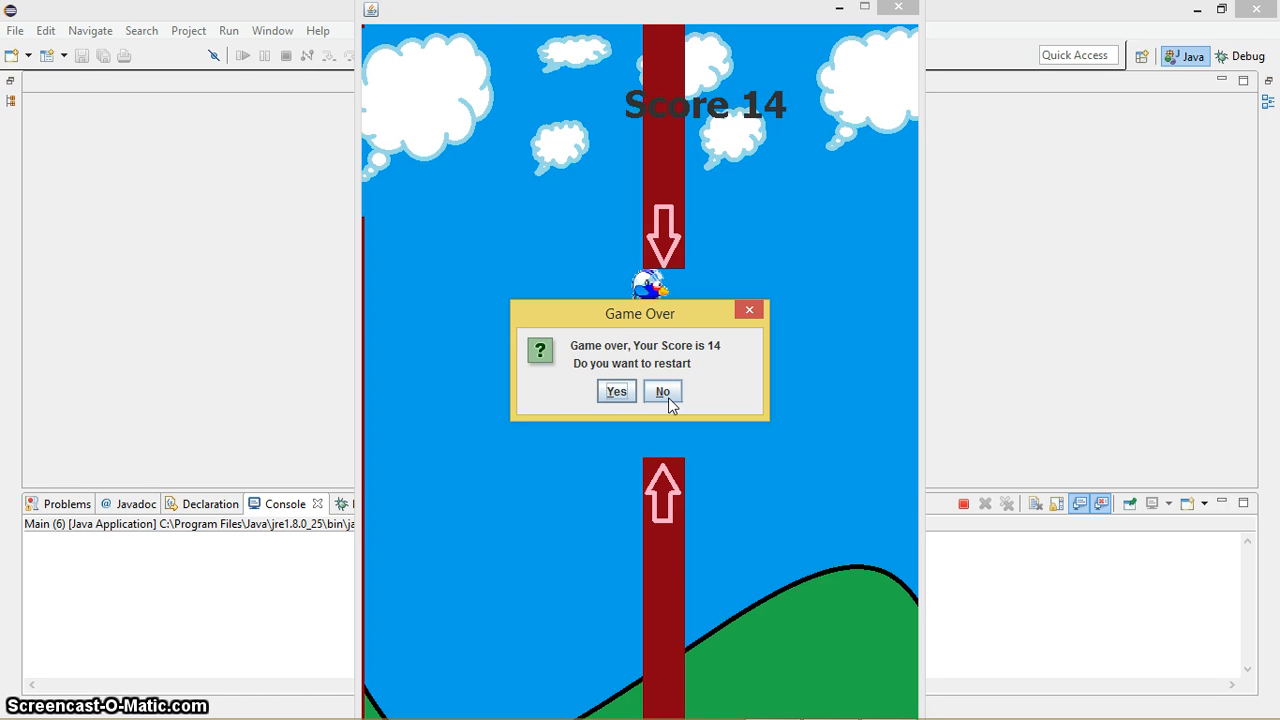
mouse_move(635, 355)
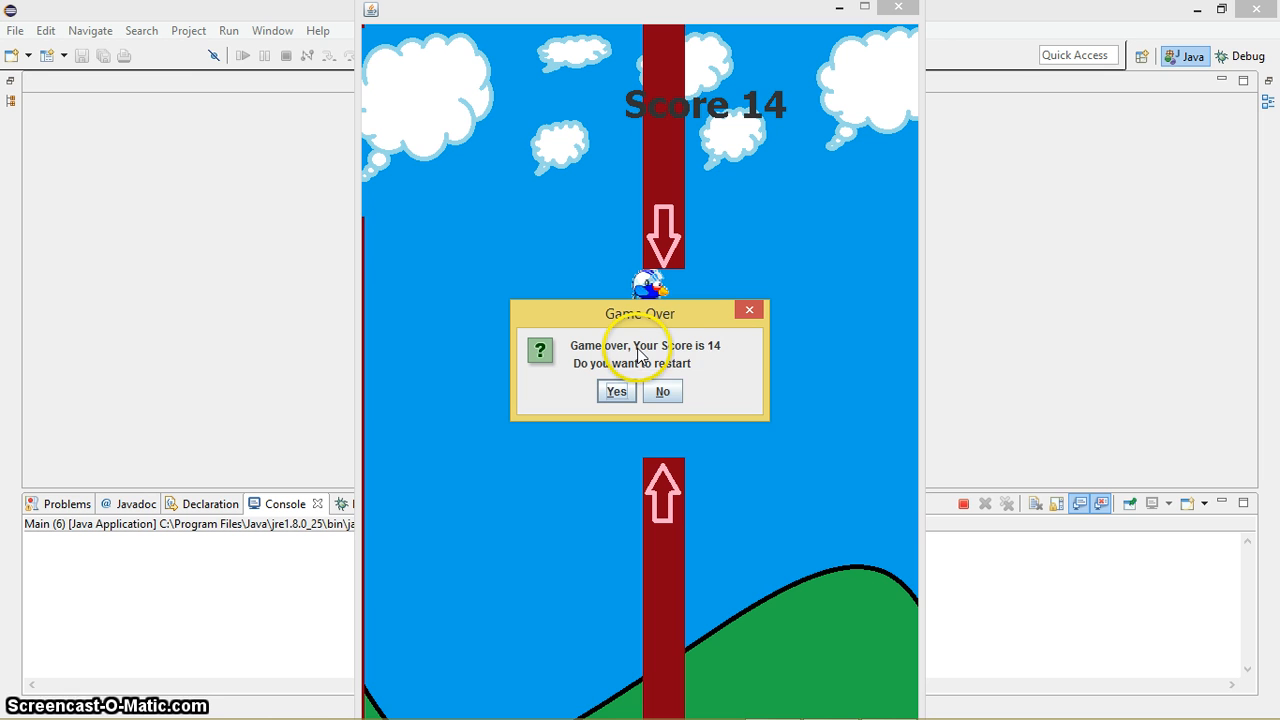
mouse_move(650, 372)
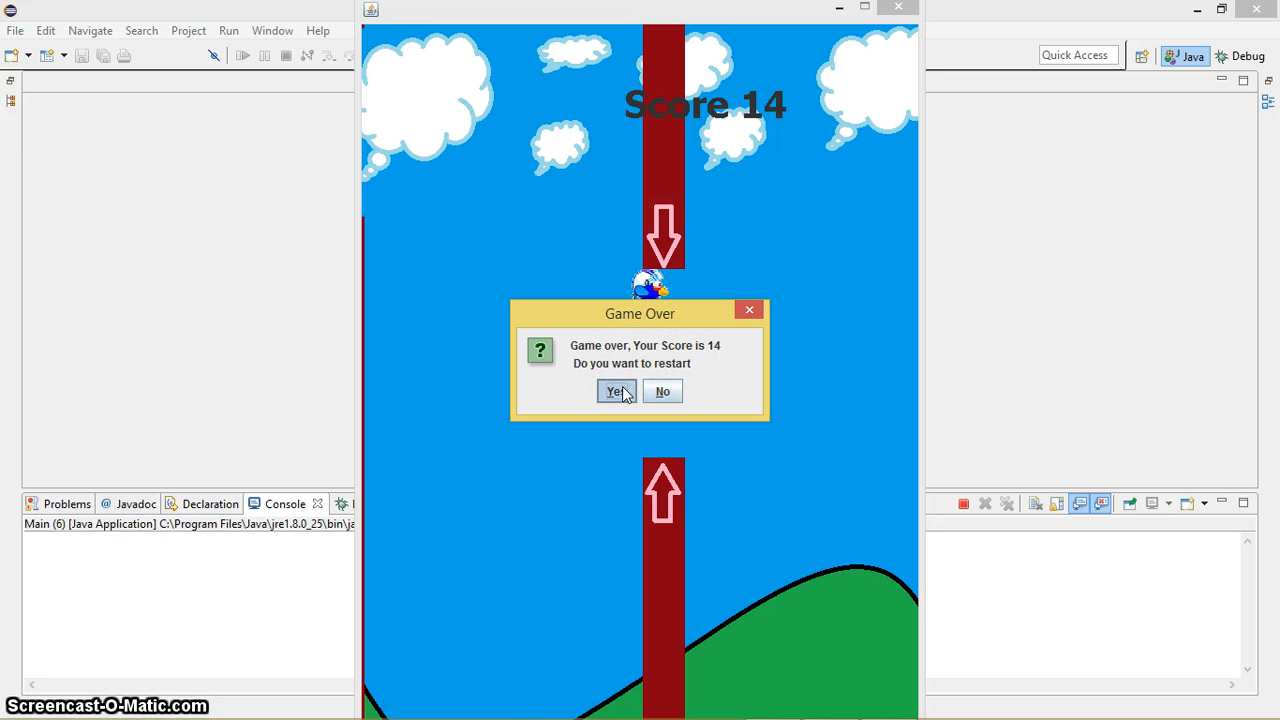
left_click(615, 391)
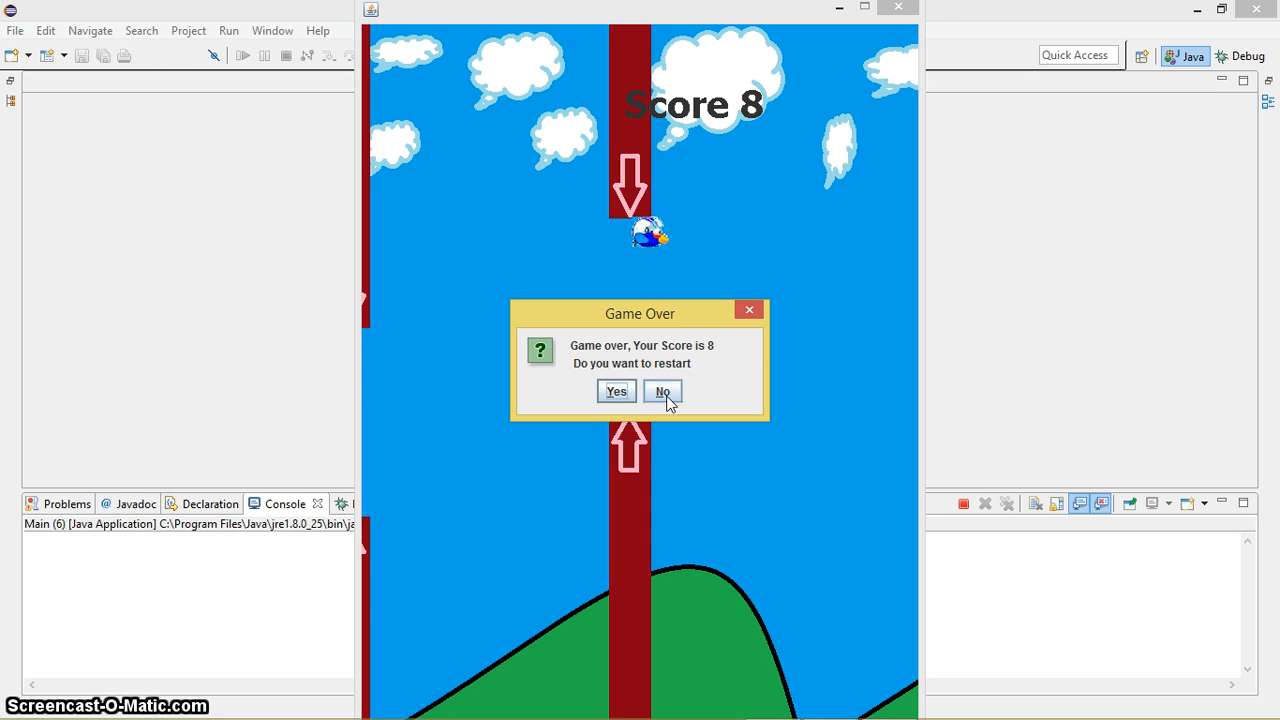
left_click(662, 391)
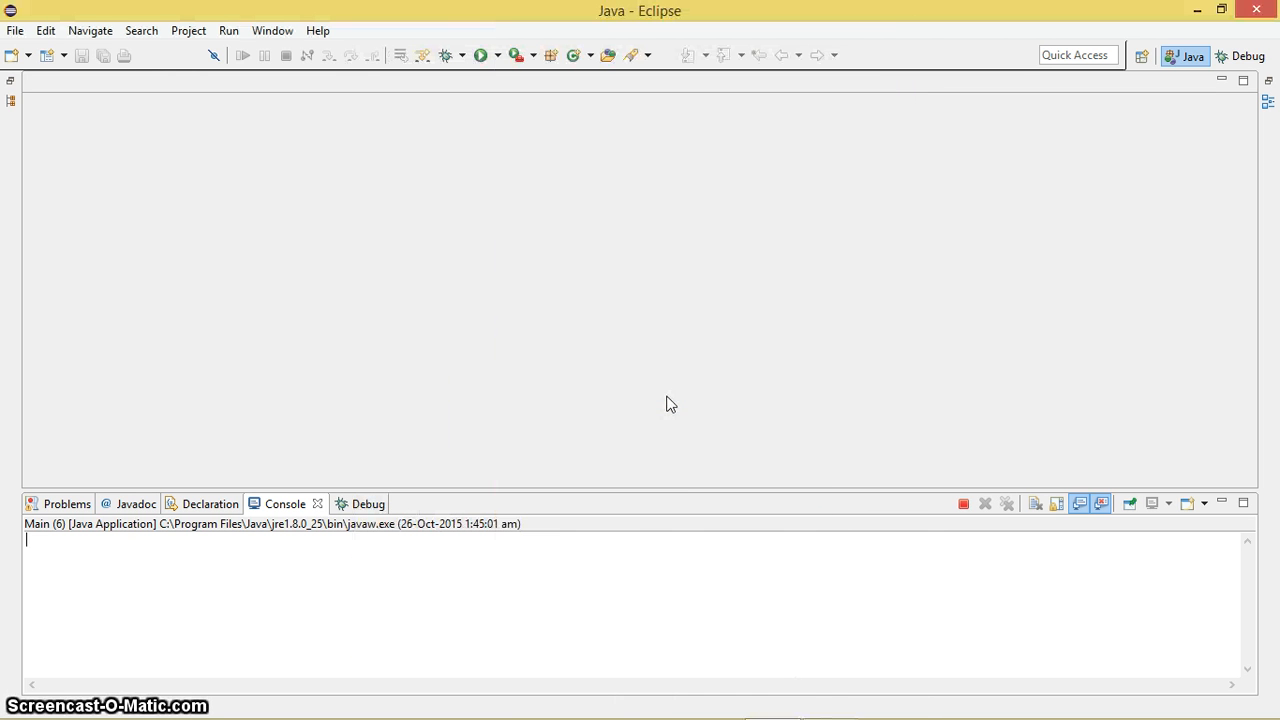